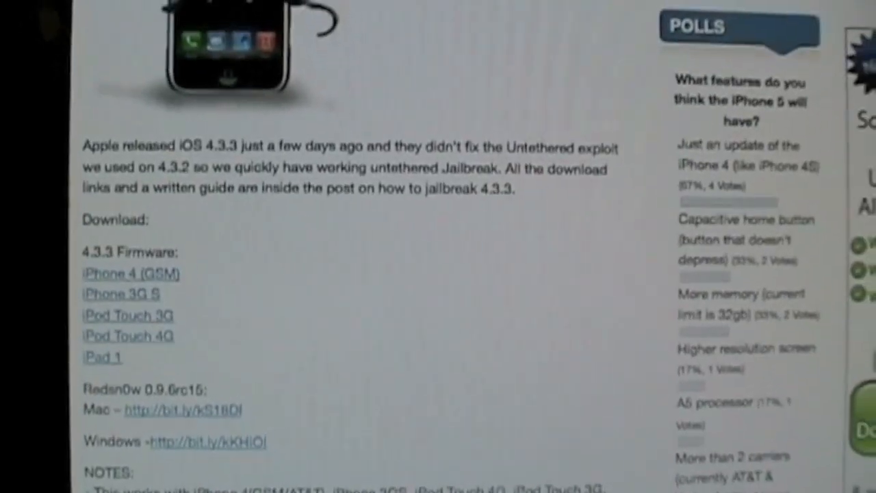
# Step: Launch redsn0w from the redsn0w_mac_0.9.6rc15 folder on the desktop
pyautogui.scroll(3)
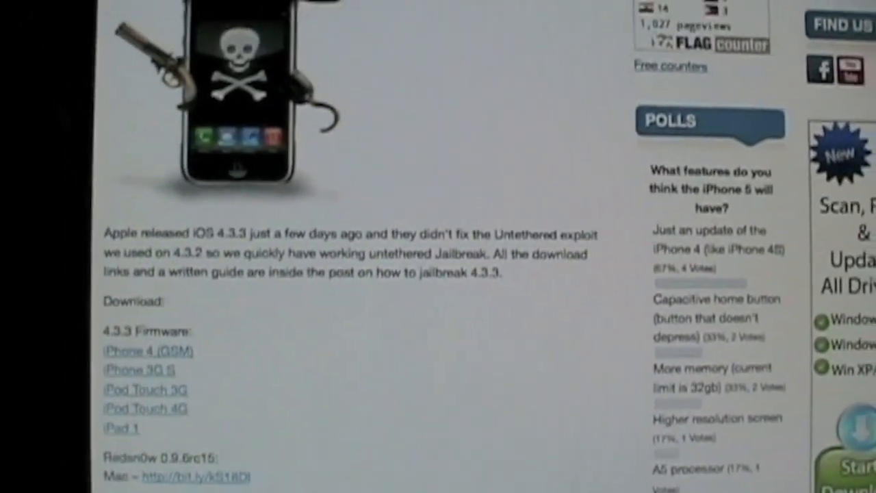
pyautogui.scroll(-3)
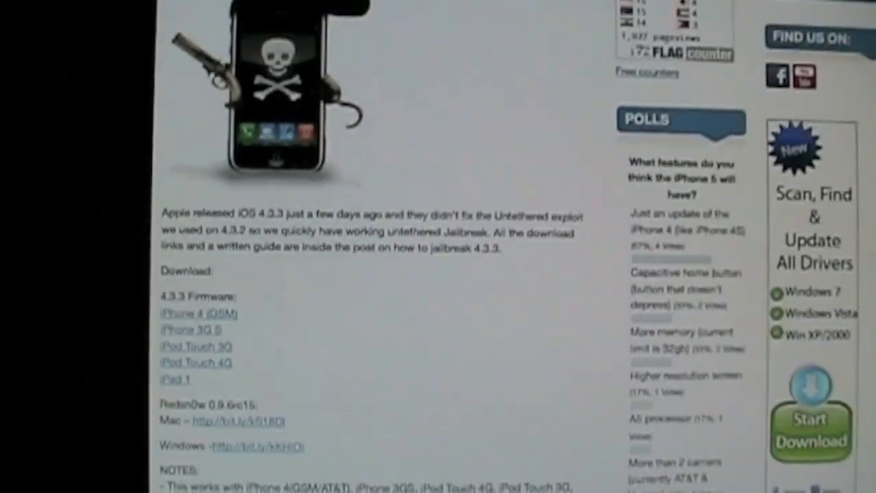
pyautogui.scroll(-3)
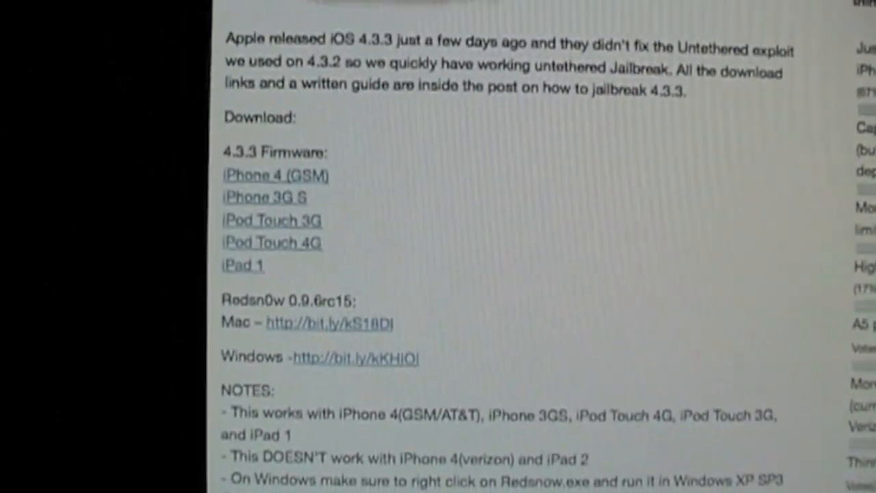
pyautogui.scroll(3)
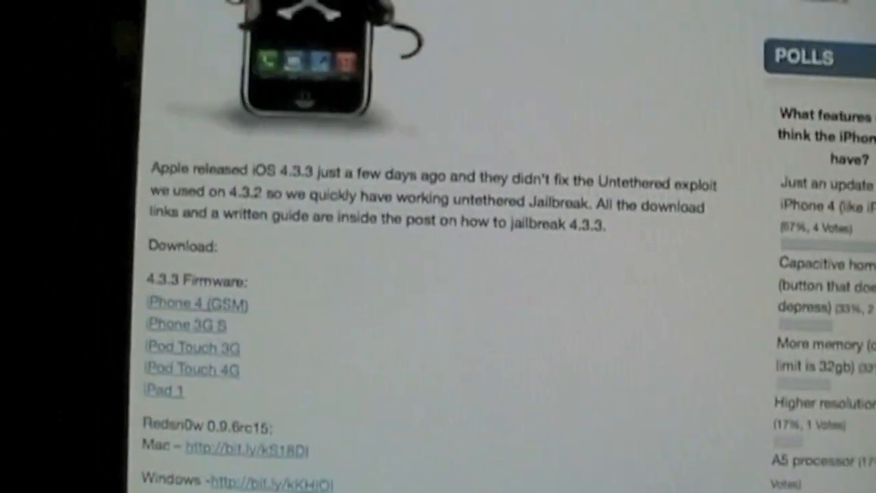
pyautogui.scroll(-3)
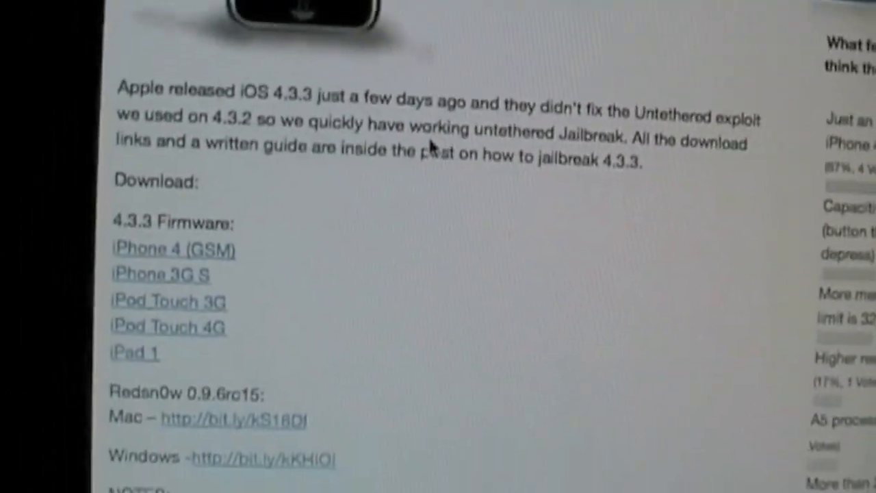
pyautogui.scroll(-3)
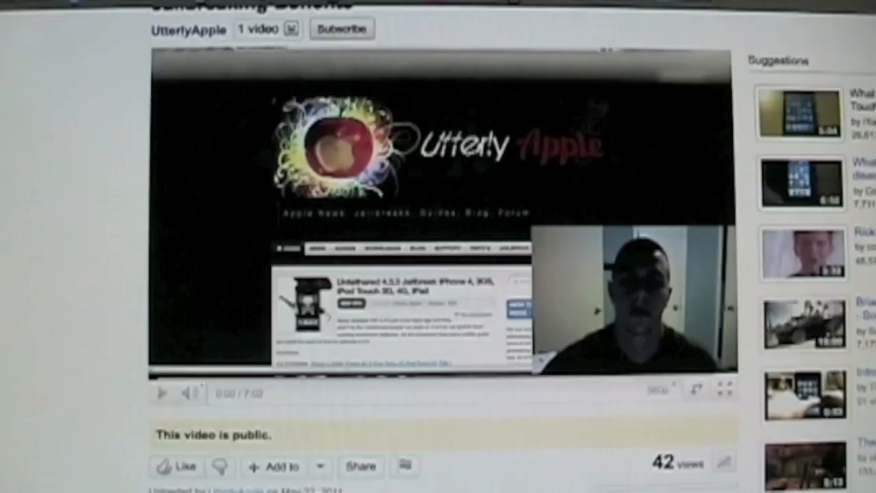
pyautogui.scroll(-3)
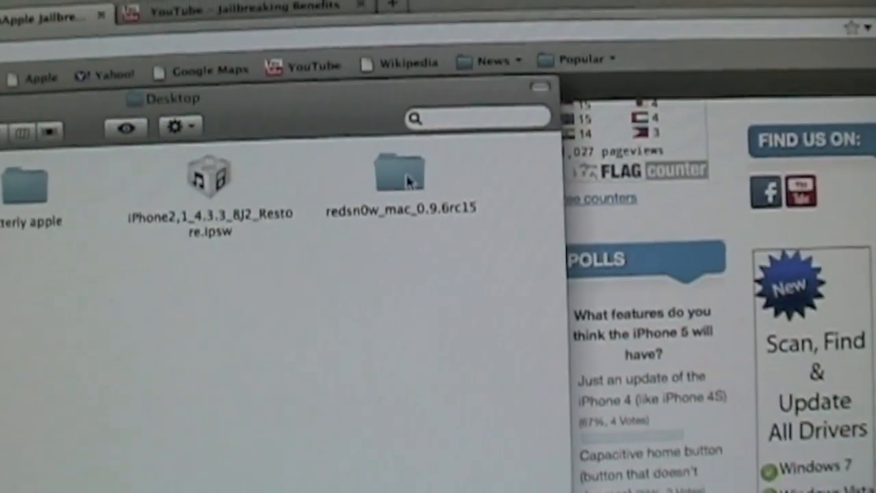
pyautogui.doubleClick(400, 175)
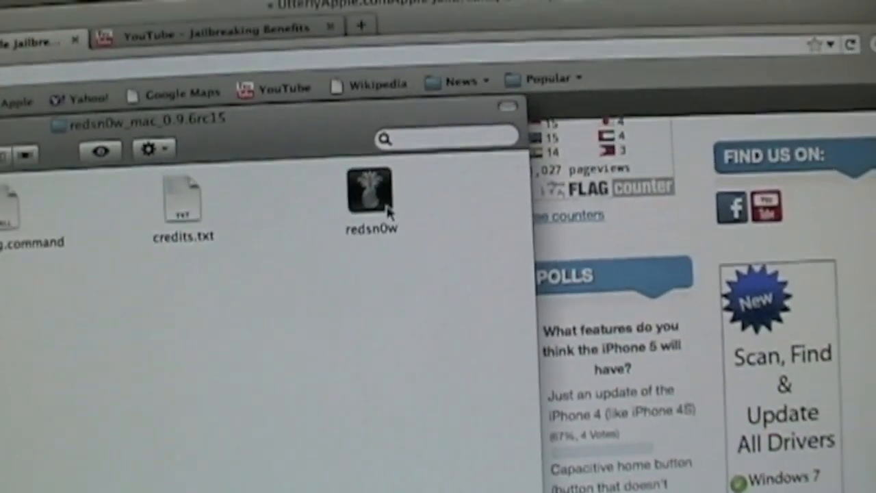
pyautogui.doubleClick(372, 189)
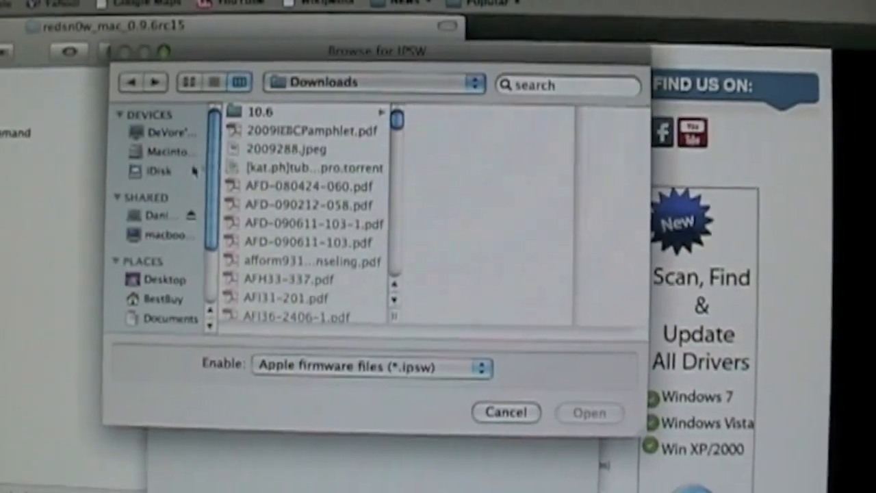
# Step: Choose iPhone2,1_4.3.3_8J2_Restore.ipsw from the Desktop as the IPSW
pyautogui.click(164, 279)
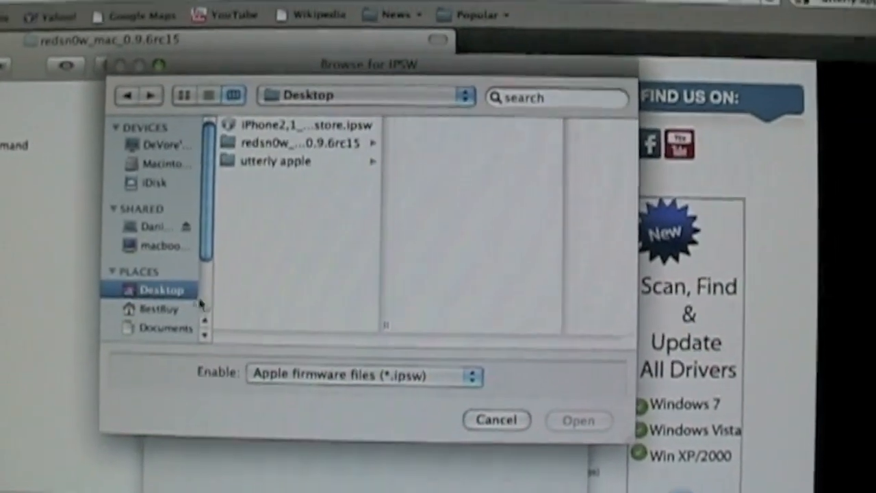
pyautogui.click(302, 124)
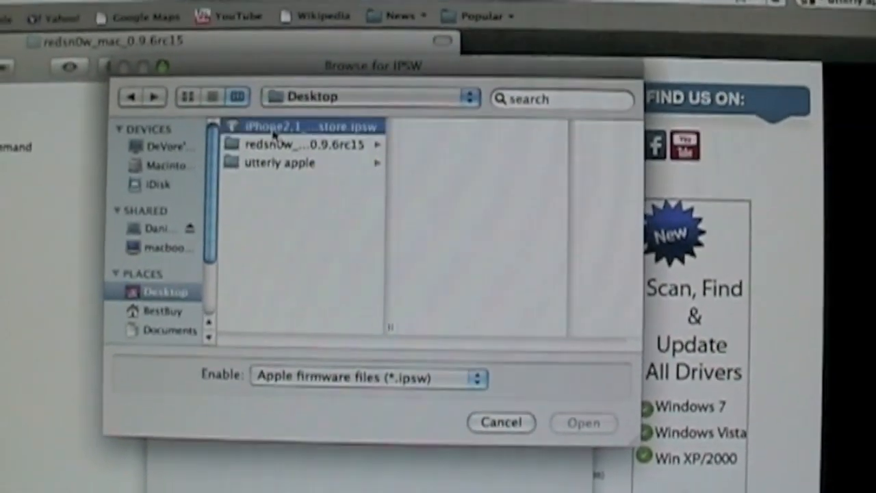
pyautogui.click(312, 126)
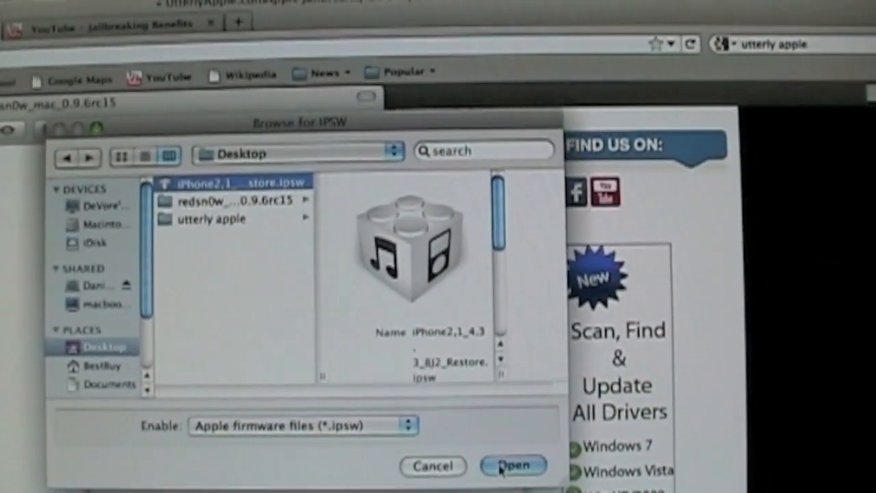
pyautogui.click(513, 466)
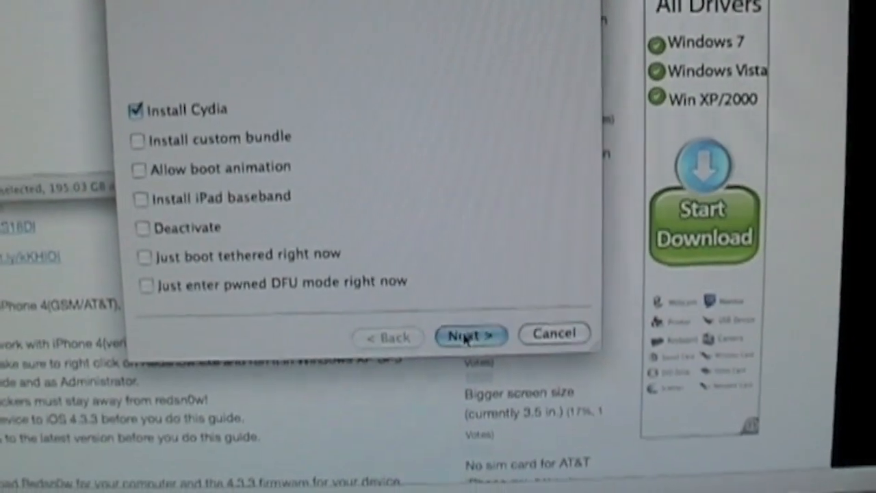
# Step: Continue with Install Cydia checked to the power-off-and-plug-in instructions
pyautogui.click(471, 334)
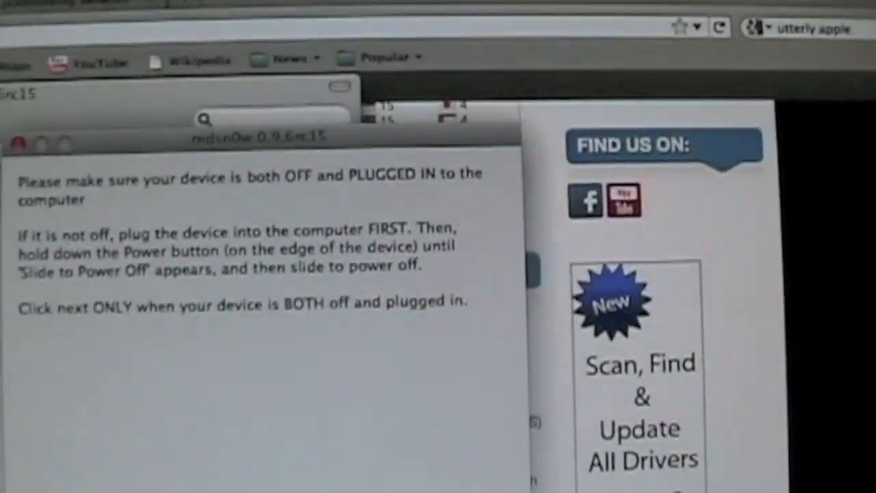